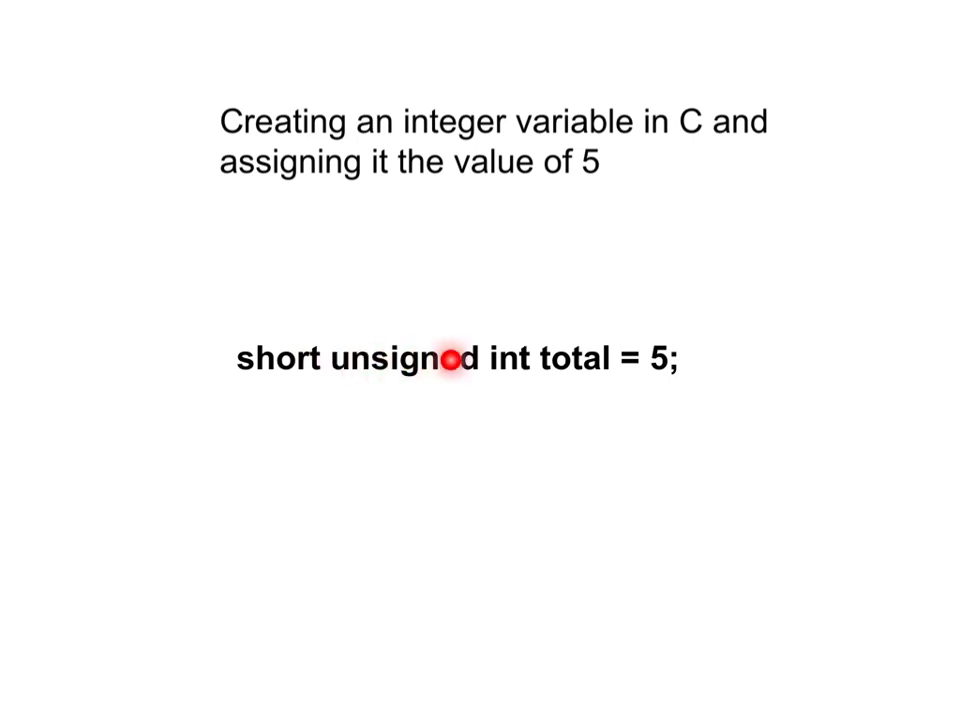
pyautogui.moveTo(452, 360)
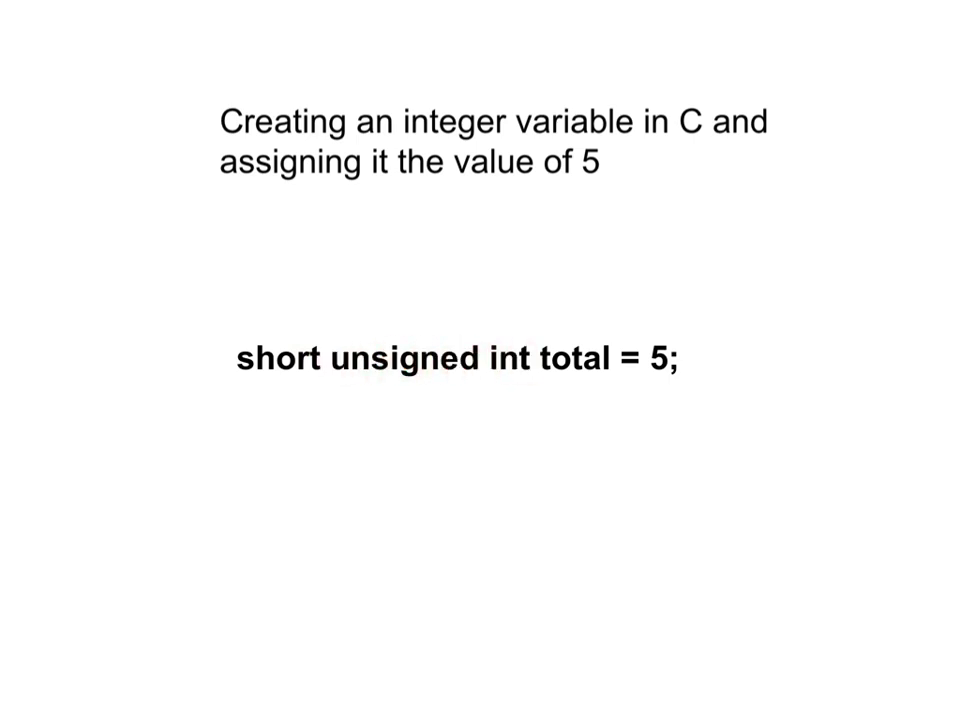